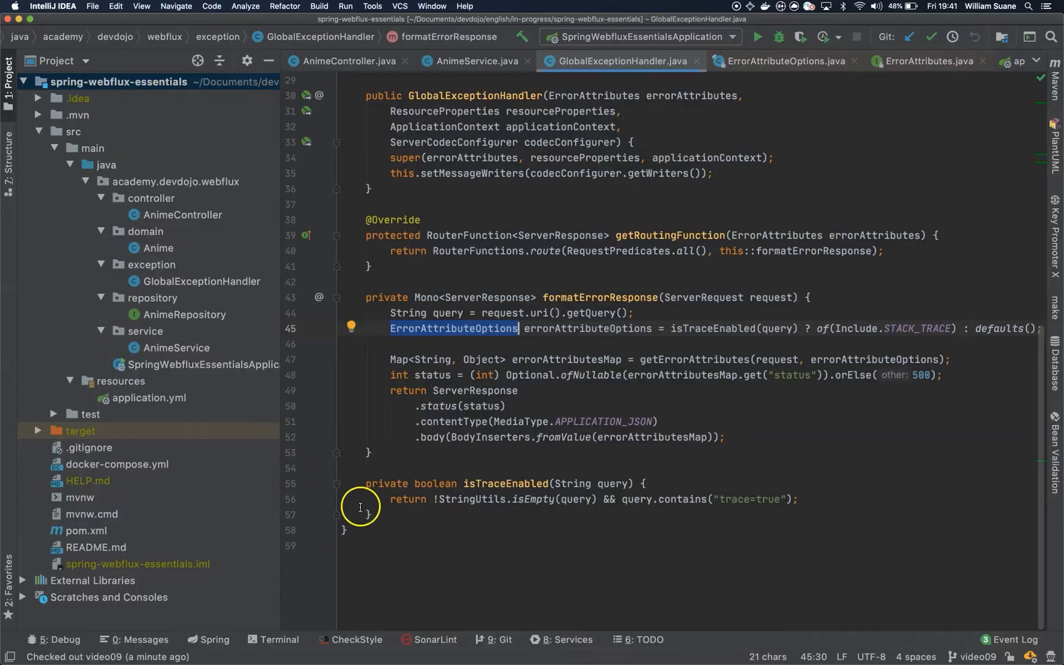
# Step: Create a new Java class named CustomAttributes in the exception package
pyautogui.click(150, 265)
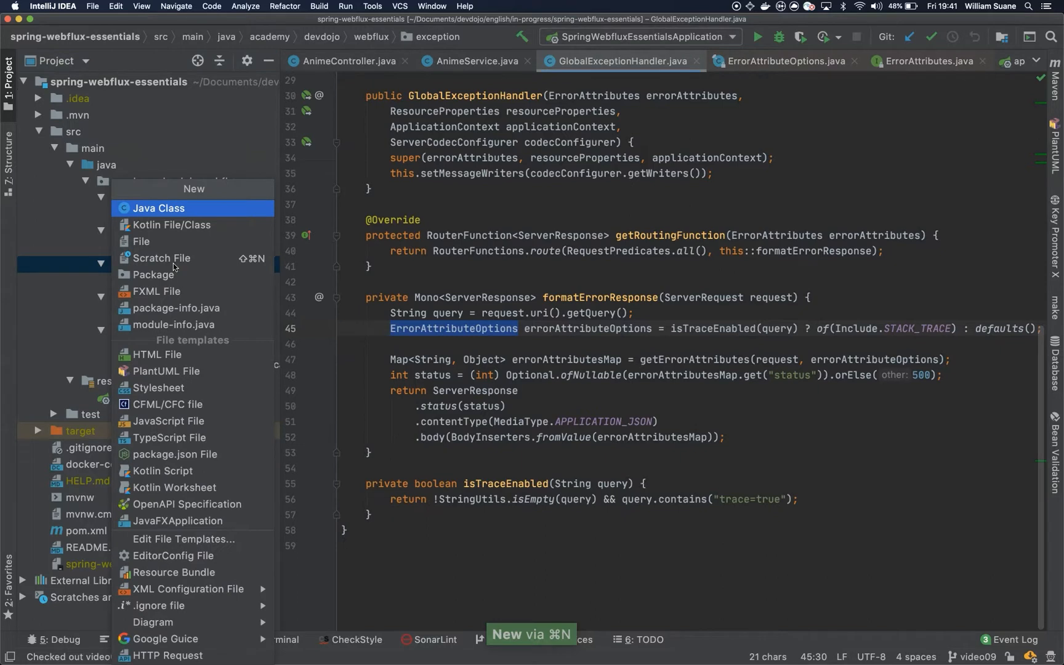
pyautogui.click(157, 208)
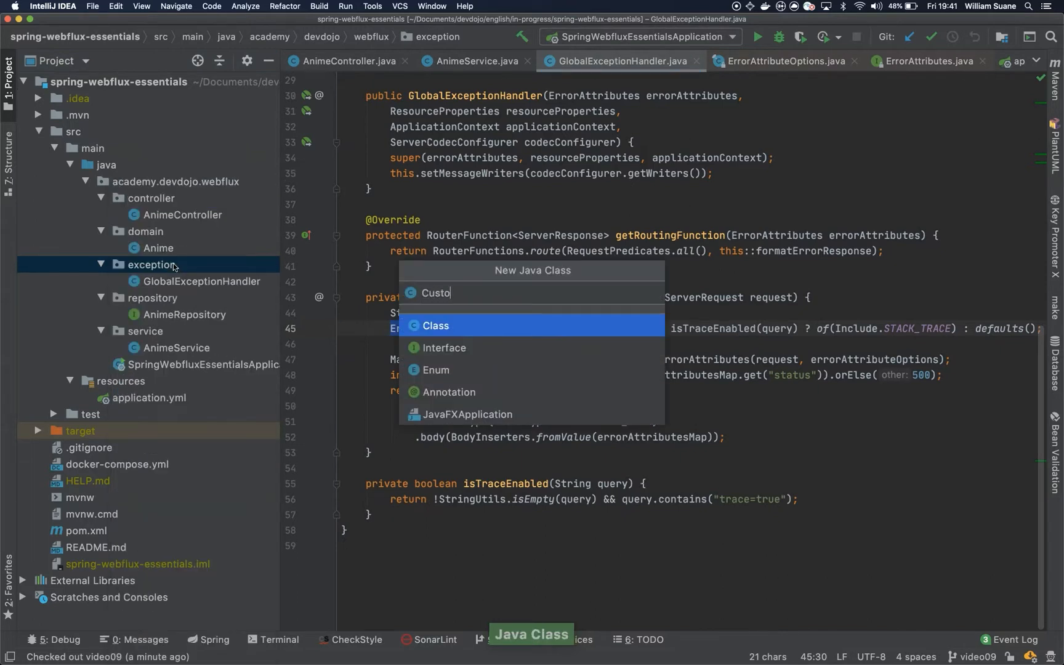
pyautogui.write('mA')
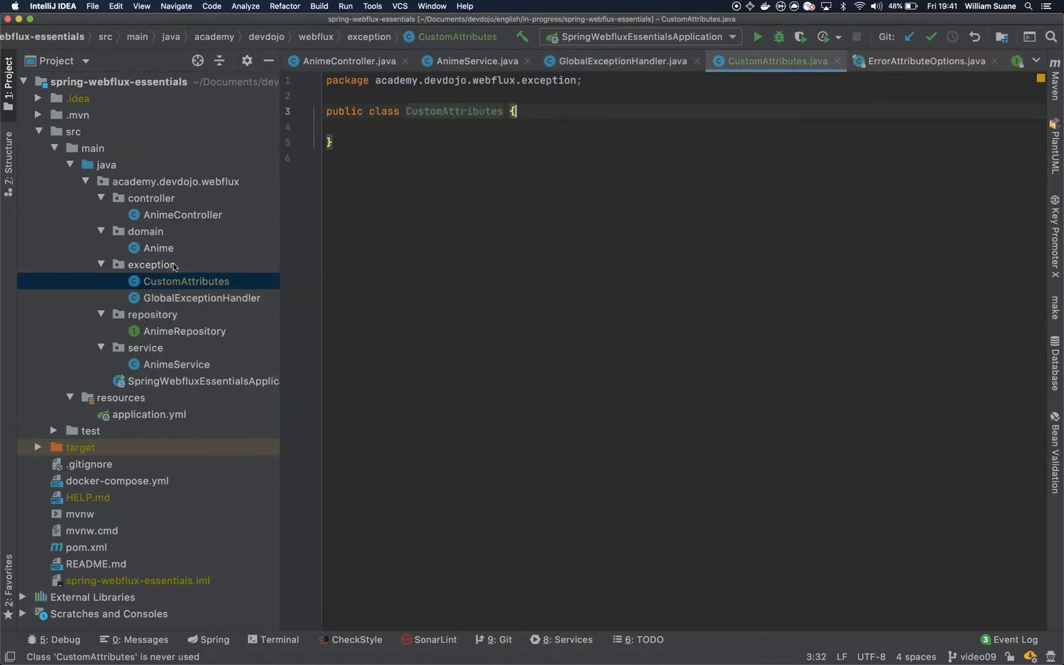
# Step: Make CustomAttributes extend Spring's reactive DefaultErrorAttributes
pyautogui.write('extends Defa')
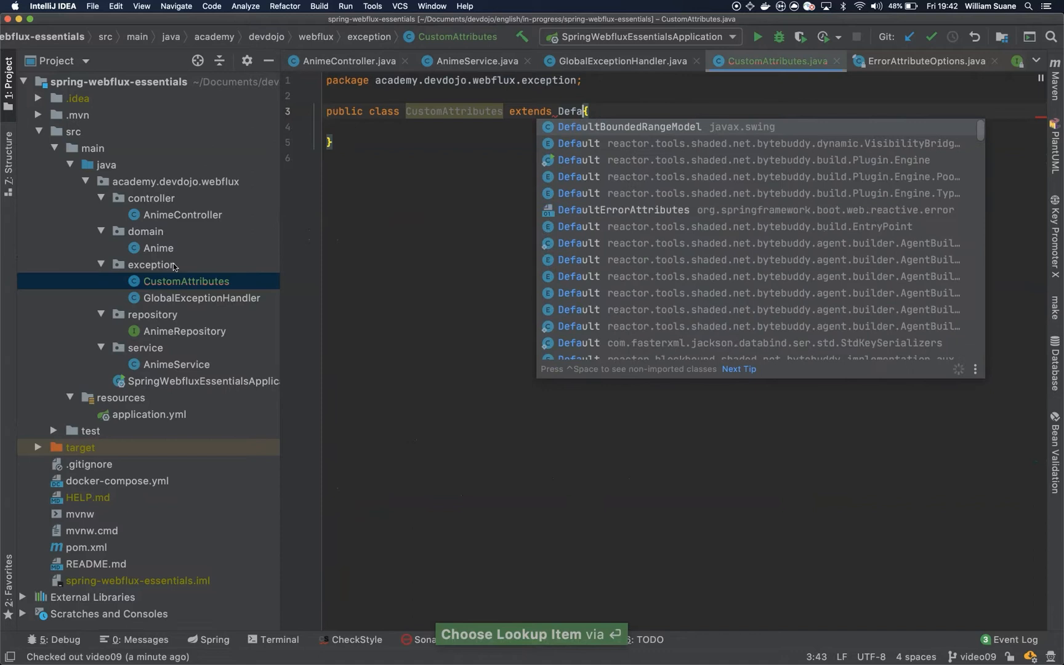
pyautogui.write('l')
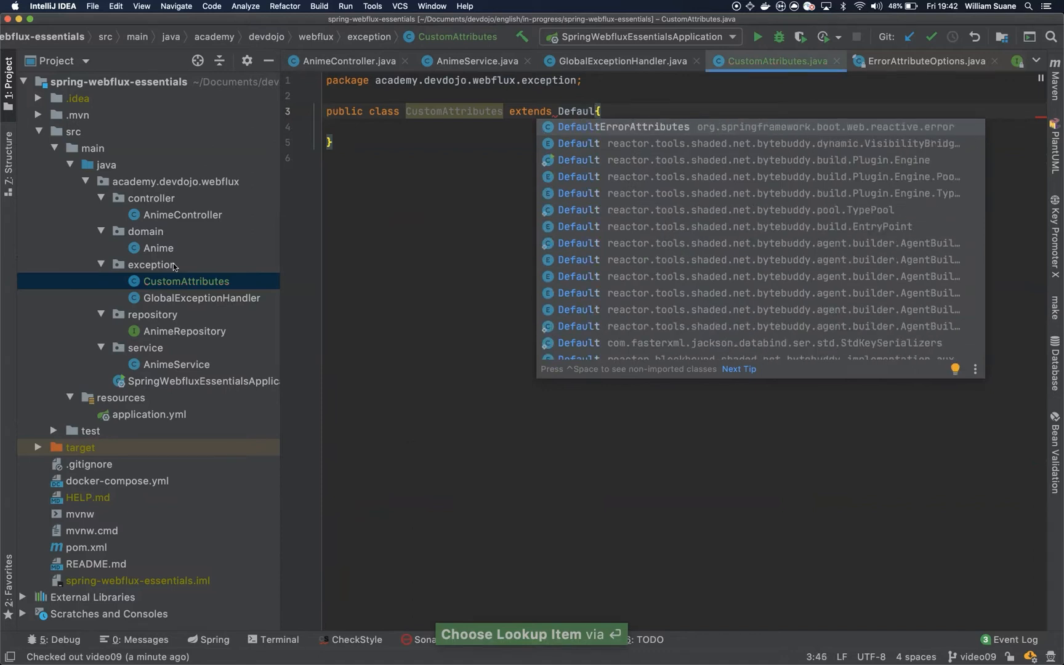
pyautogui.moveTo(839, 136)
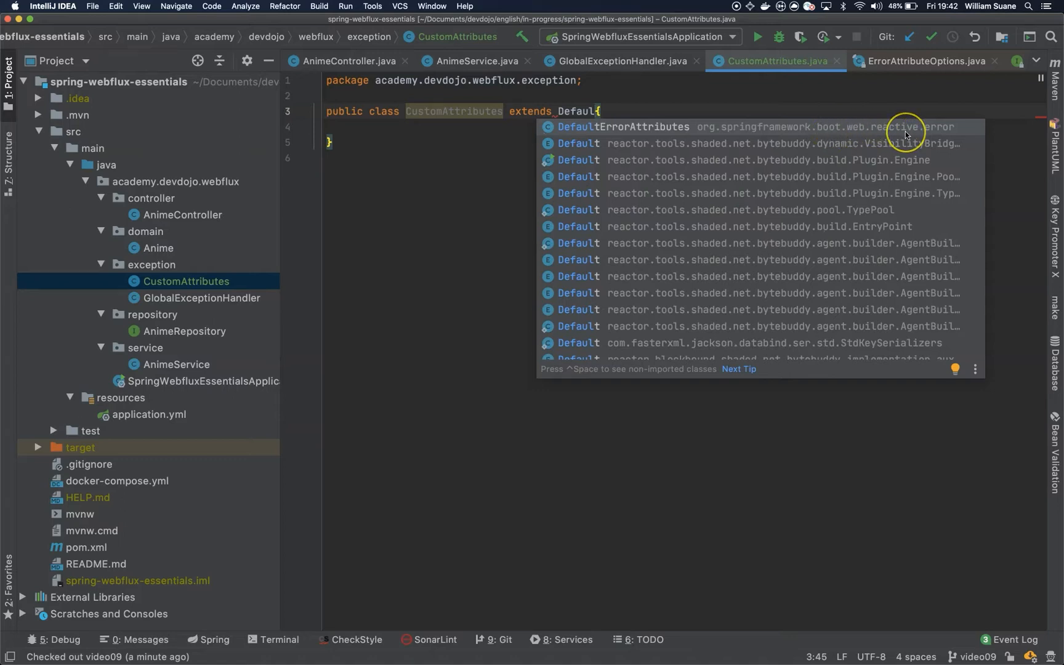
pyautogui.click(623, 125)
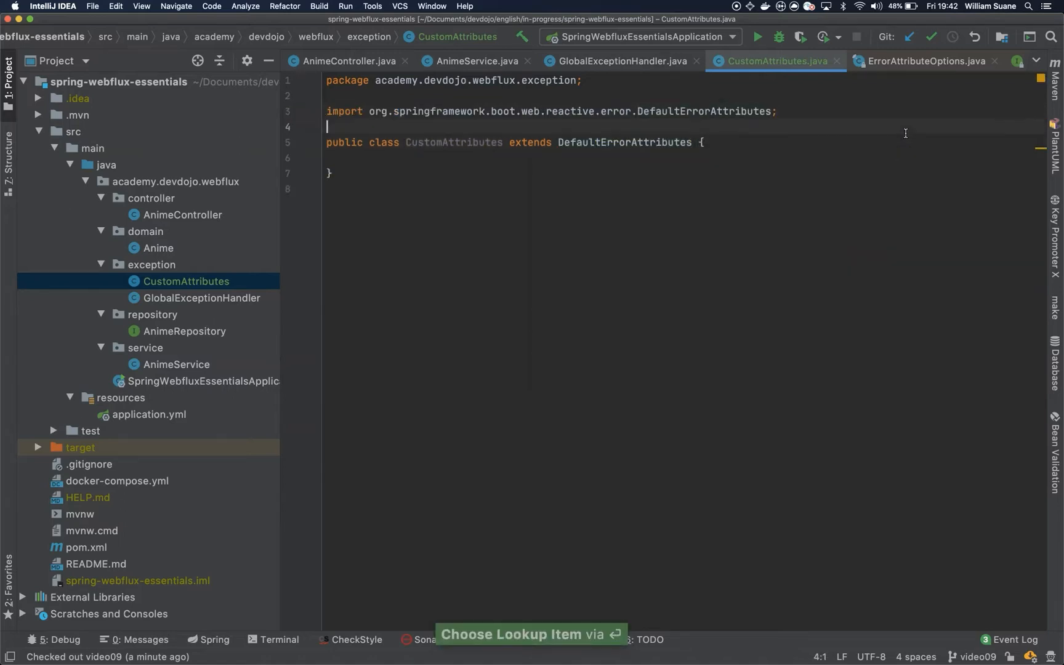
pyautogui.write('@Com')
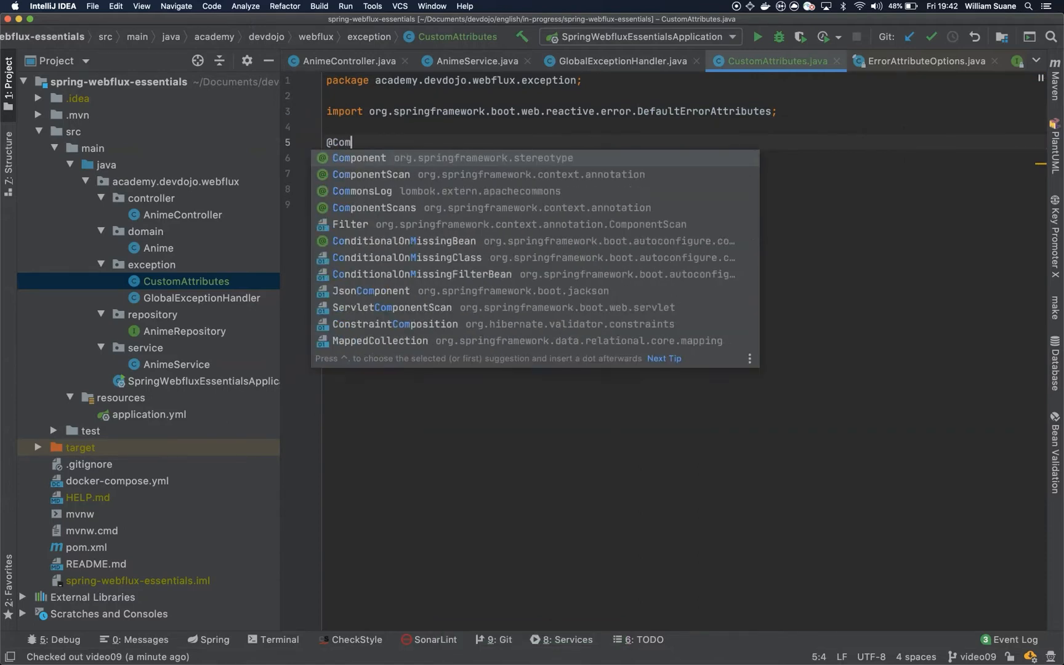
pyautogui.press('Enter')
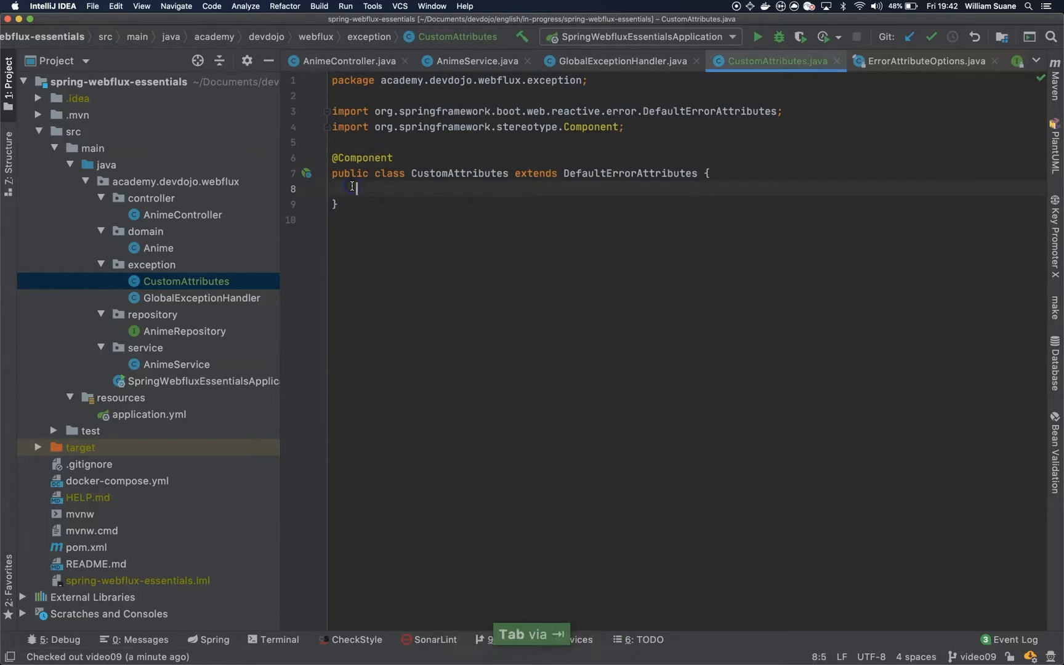
pyautogui.press('enter')
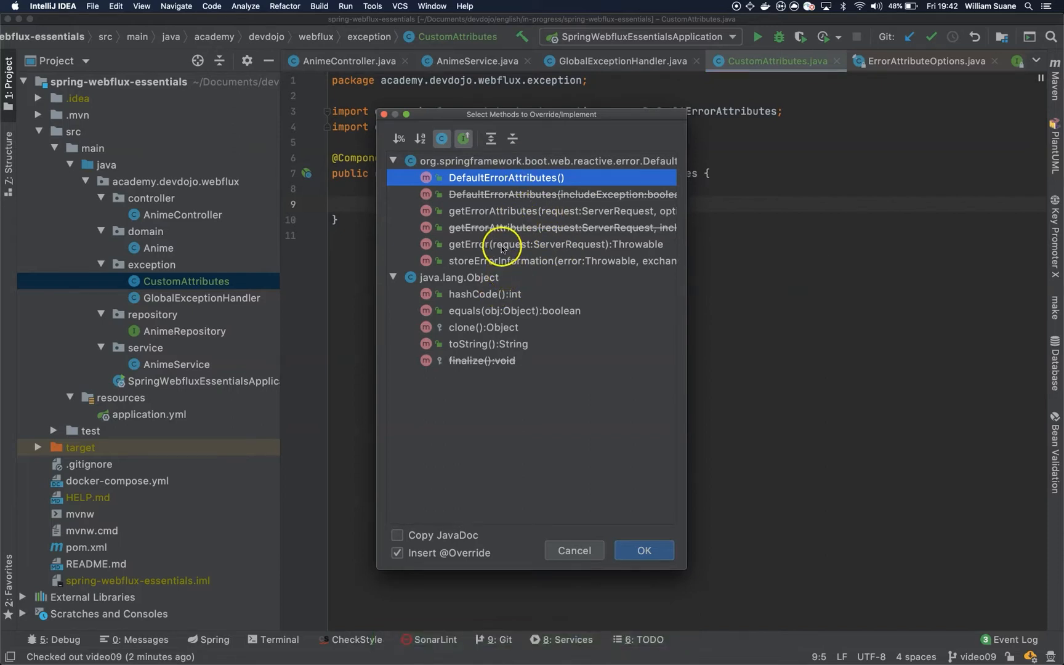
# Step: Generate the getErrorAttributes(ServerRequest, ErrorAttributeOptions) override returning the parent's result
pyautogui.click(557, 211)
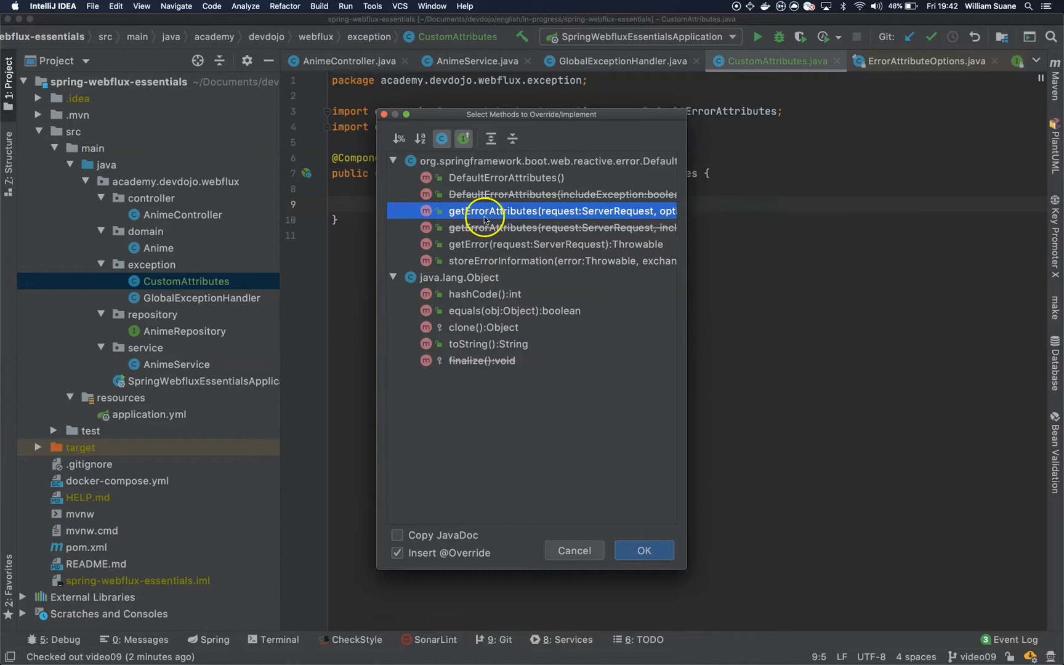
pyautogui.click(644, 550)
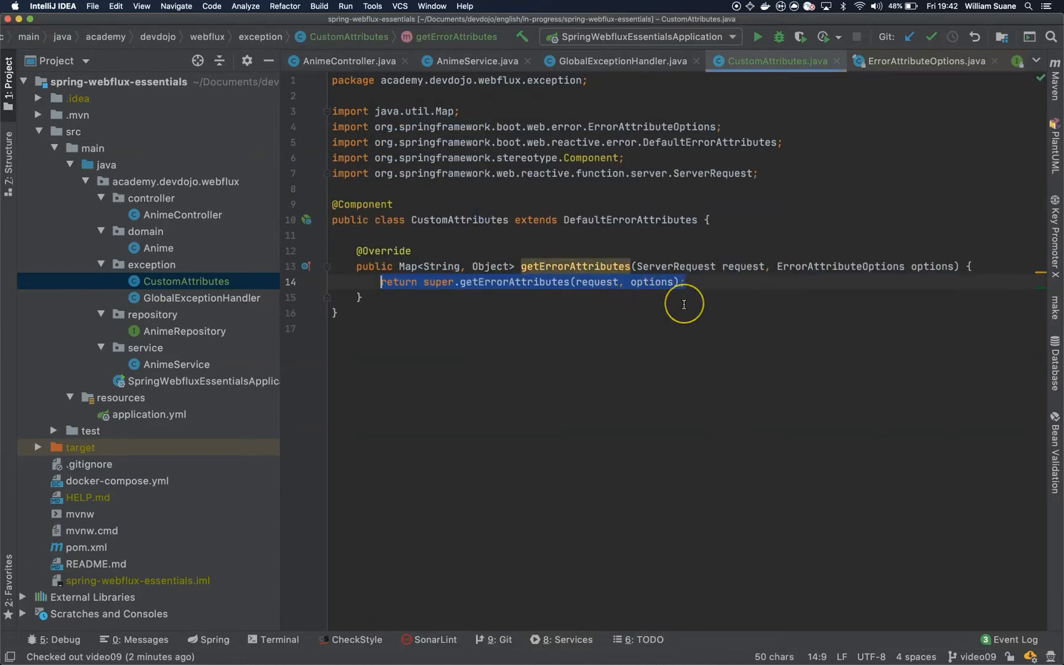
pyautogui.moveTo(449, 273)
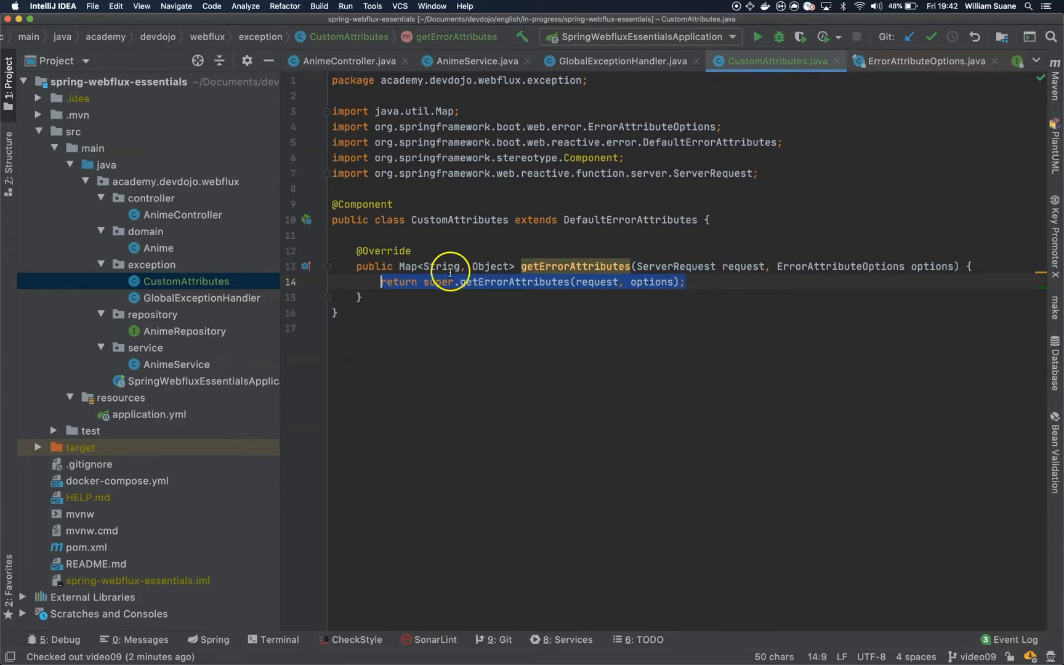
# Step: Store super.getErrorAttributes(request, options) in an errorAttributesMap variable
pyautogui.press('Enter')
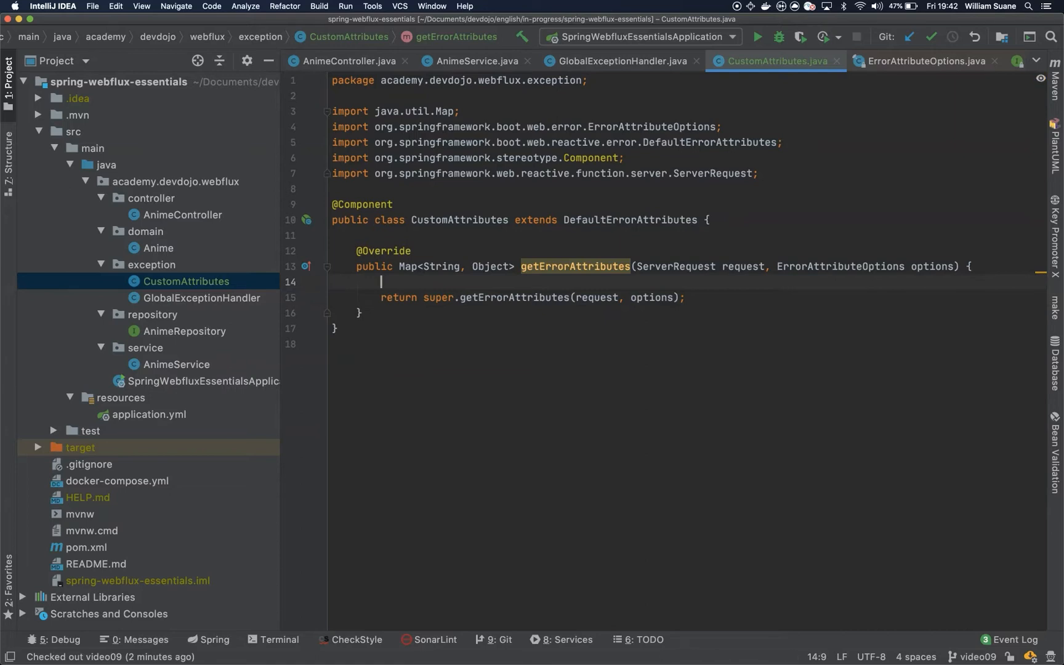
pyautogui.write('su')
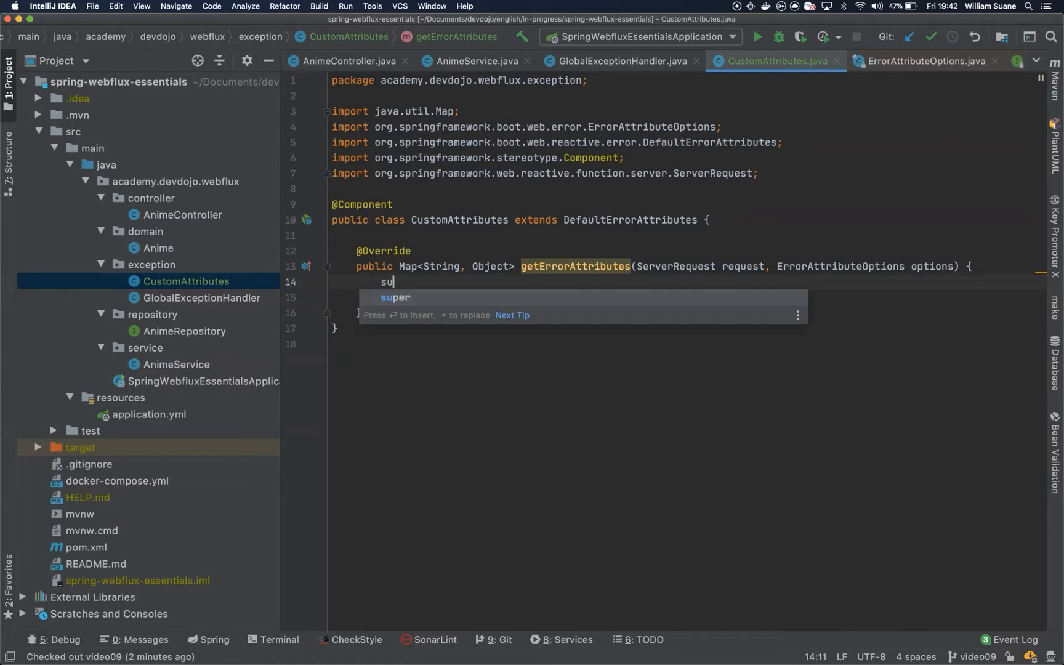
pyautogui.write('per.')
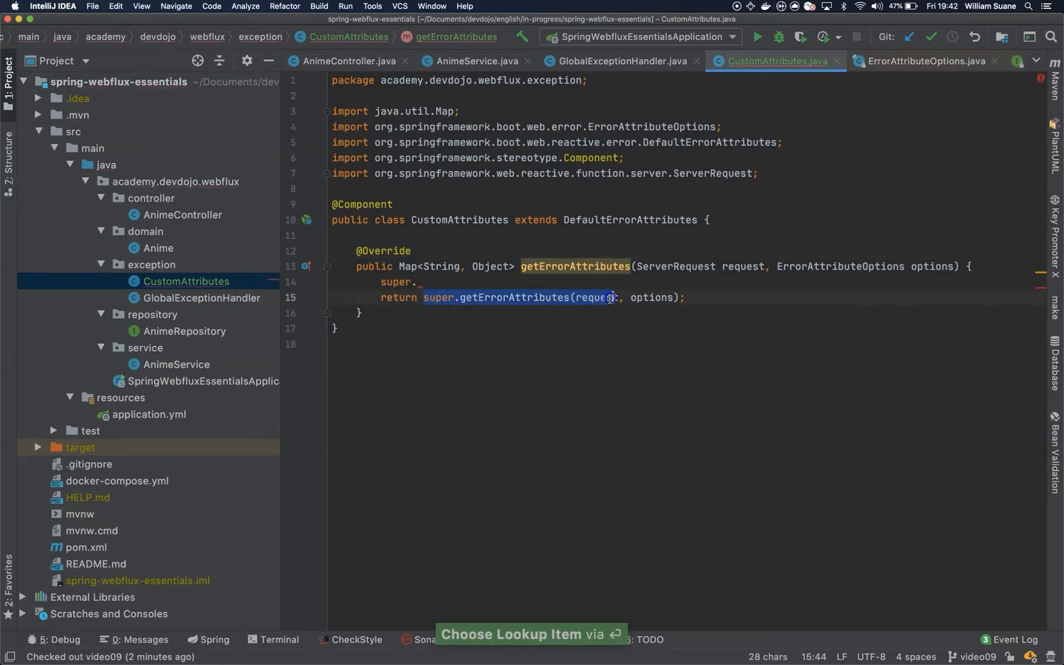
pyautogui.press('Cmd+X')
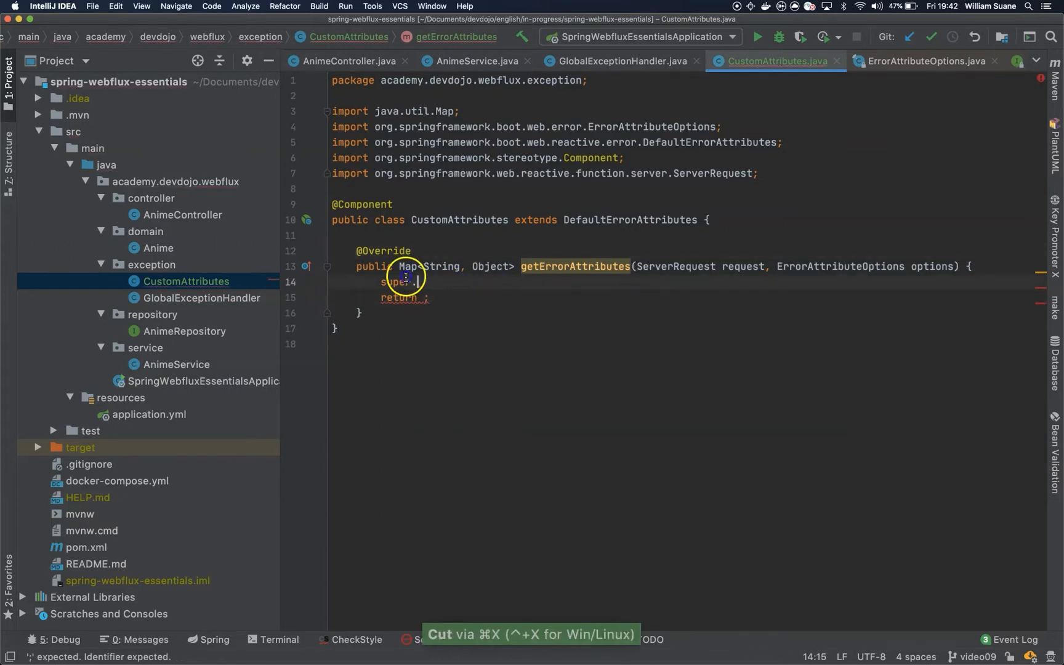
pyautogui.press('cmd+v')
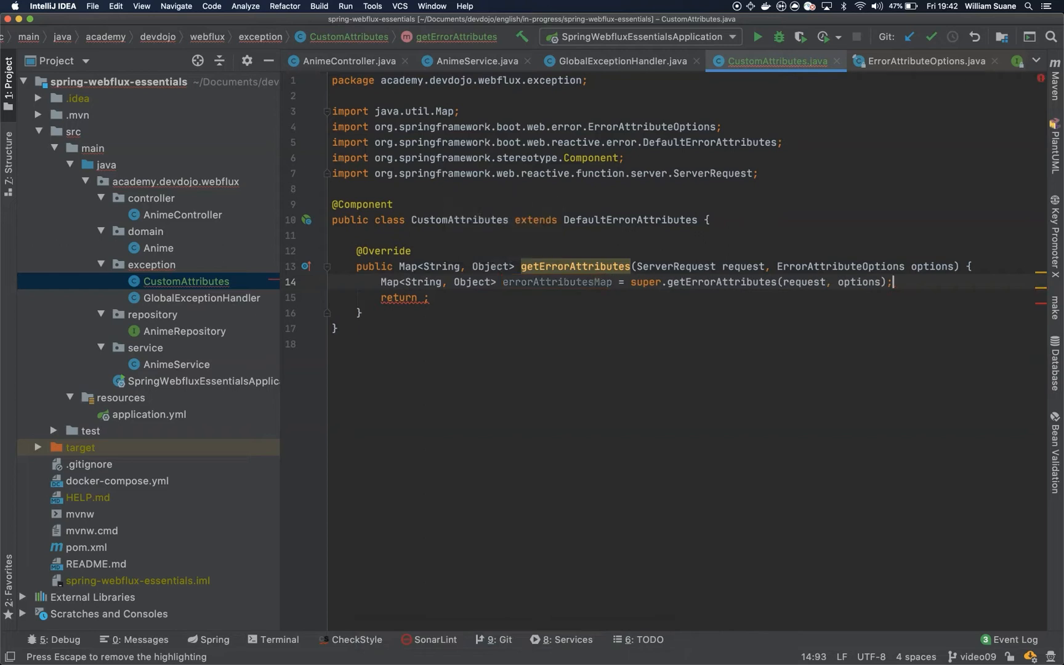
# Step: Add Throwable throwable = getError(request); to fetch the thrown error
pyautogui.press('Enter')
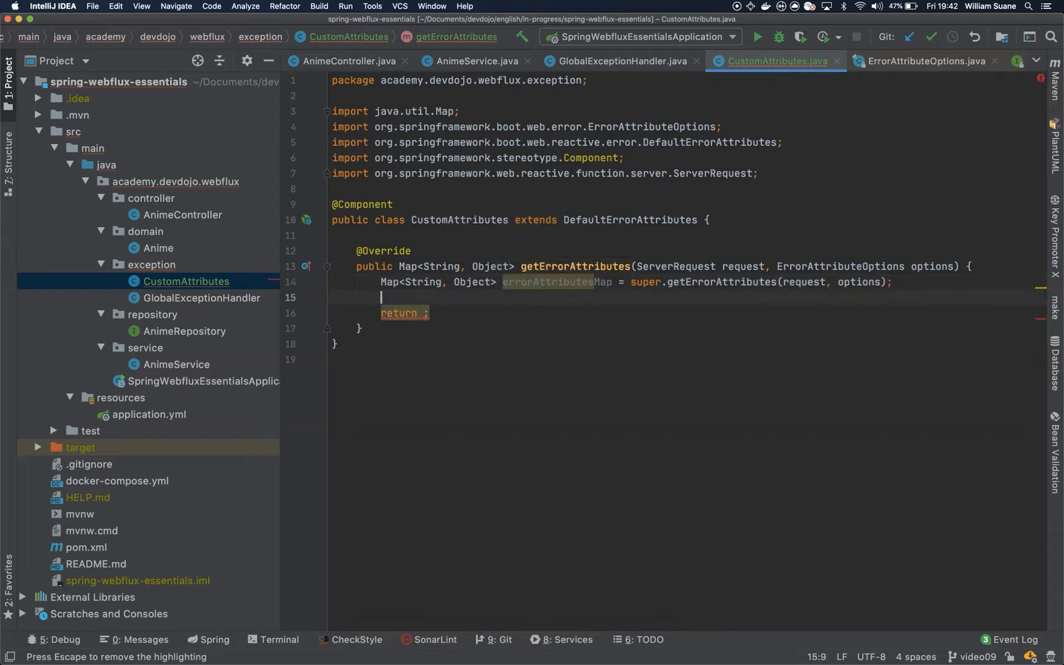
pyautogui.write('Throwable e')
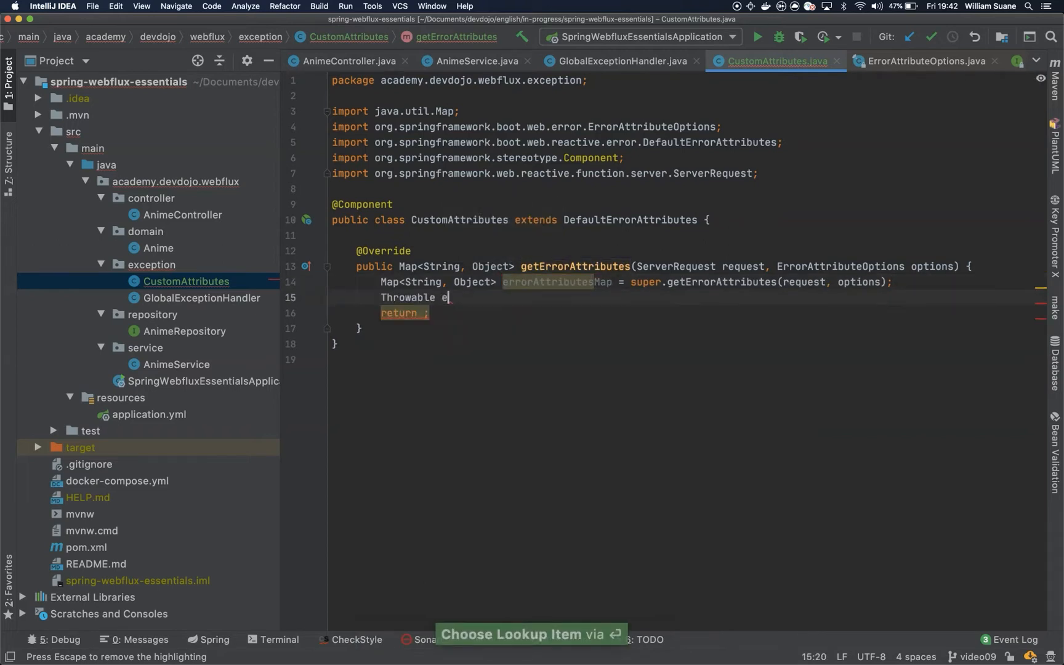
pyautogui.write('throwable = getError(')
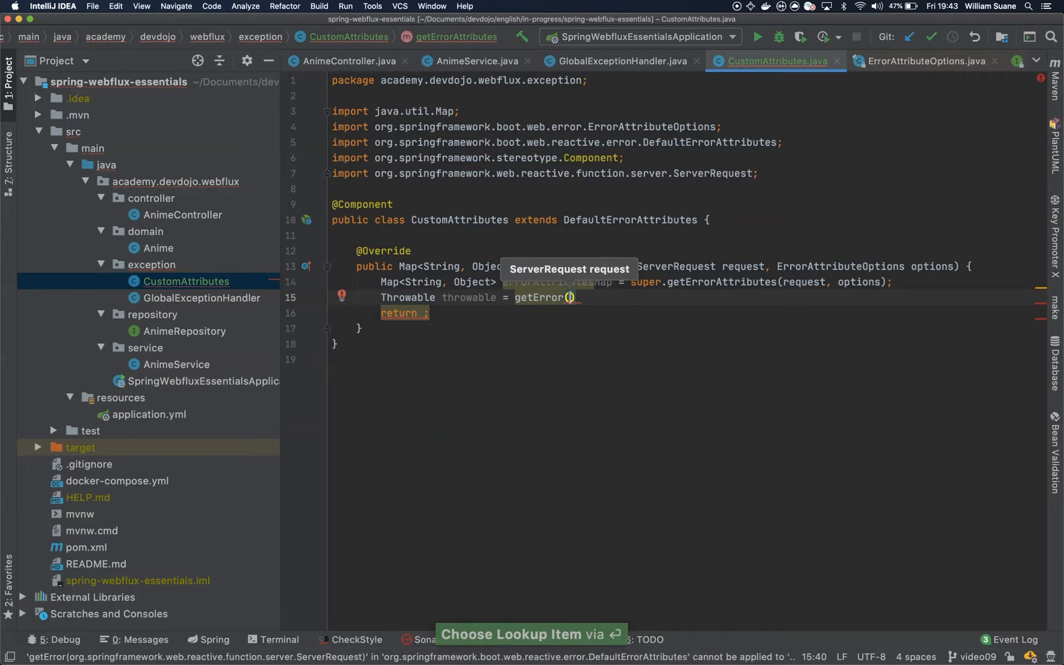
pyautogui.write('request')
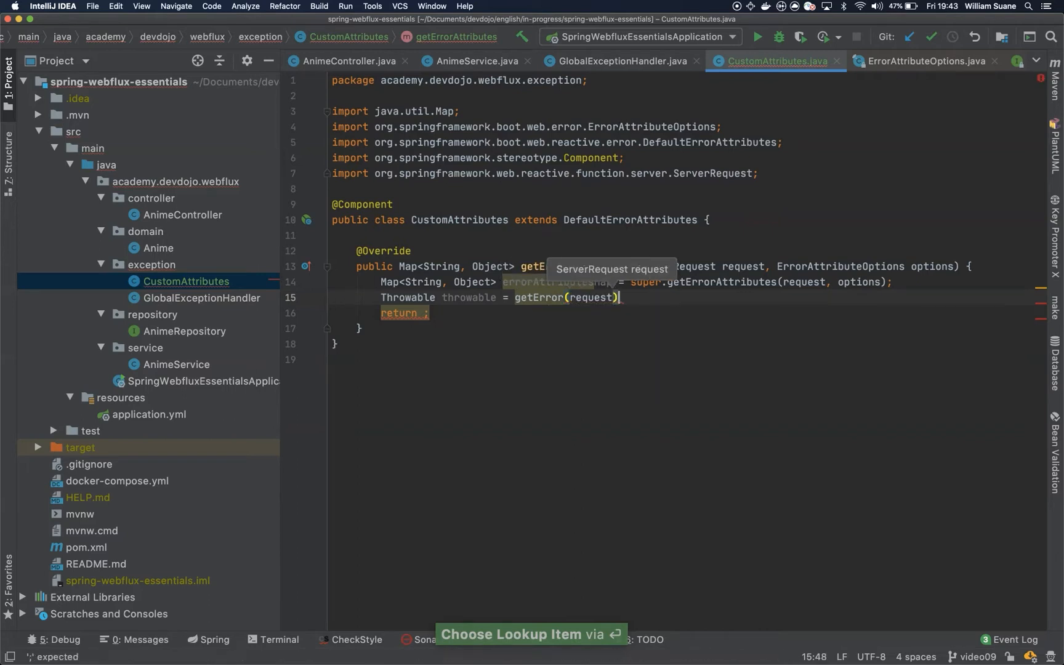
pyautogui.press('enter')
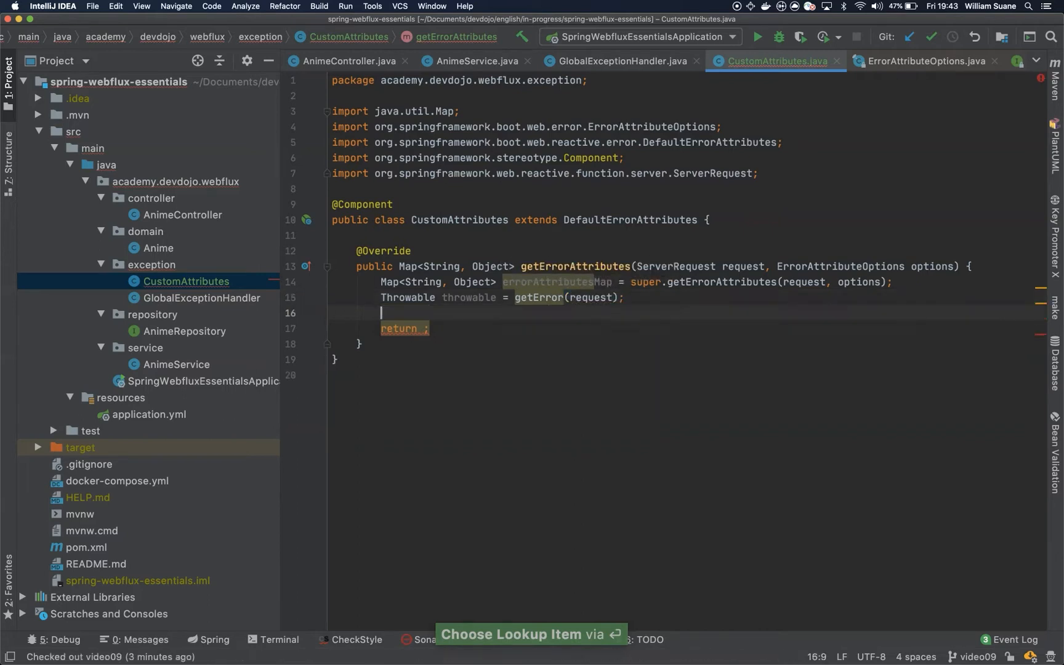
# Step: Add an if block checking throwable instanceof ResponseStatusException, importing the class
pyautogui.write('if(')
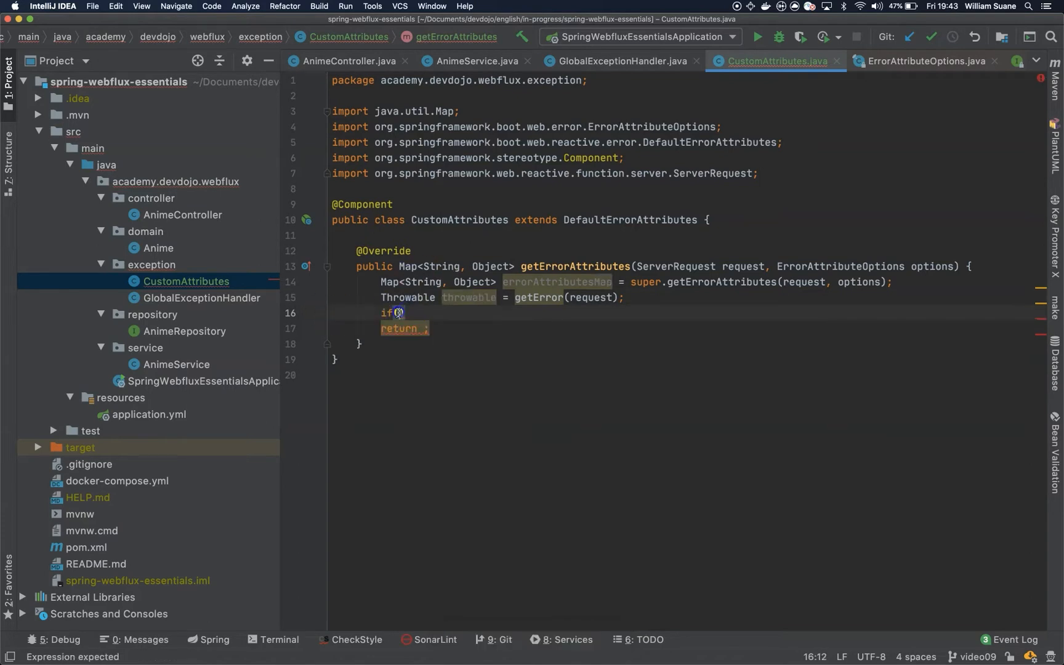
pyautogui.write('er')
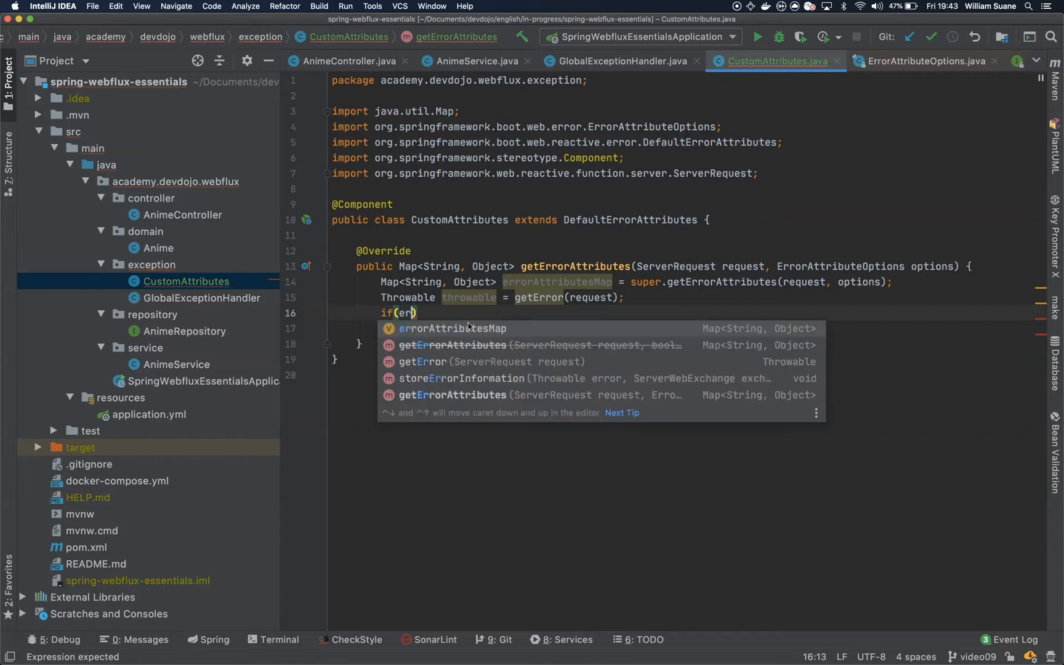
pyautogui.write('ror instanceof')
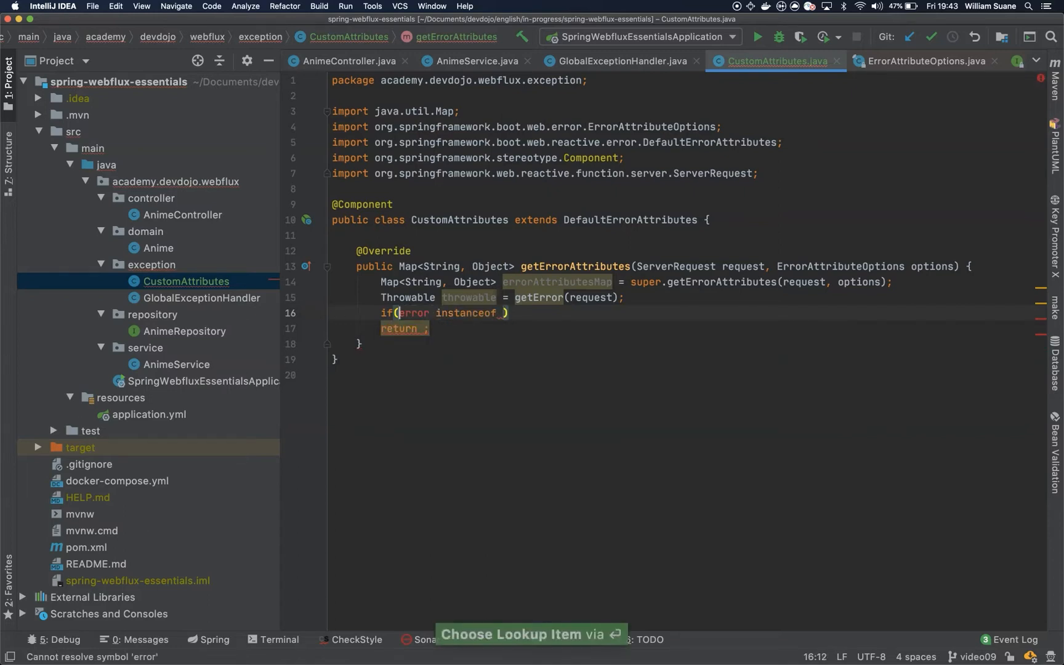
pyautogui.write('throwable')
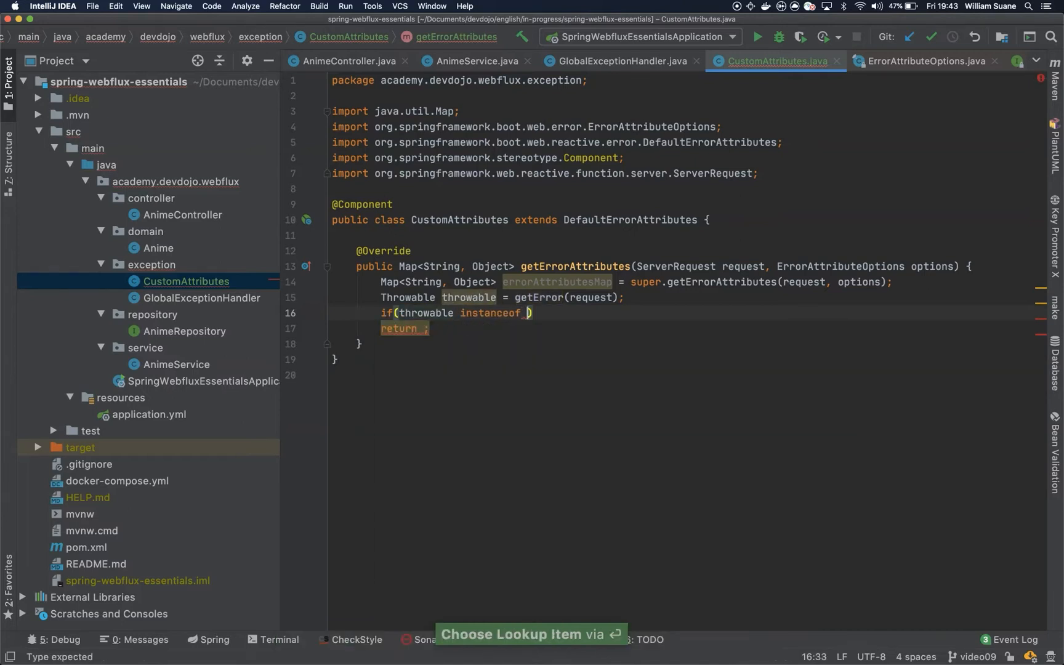
pyautogui.write('ResponseStatusException')
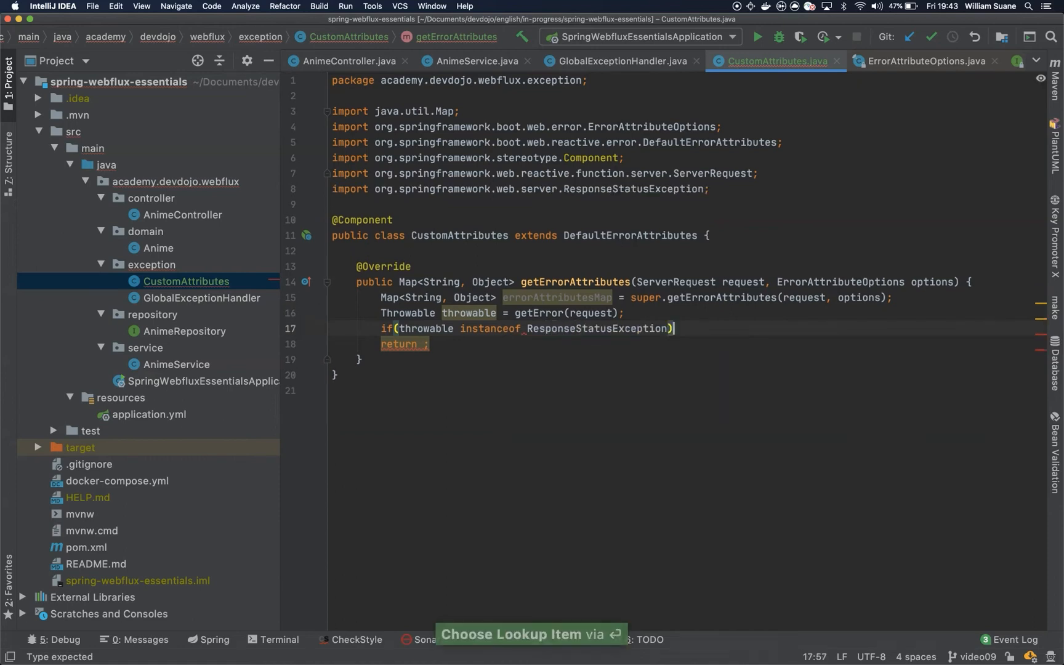
pyautogui.write('{')
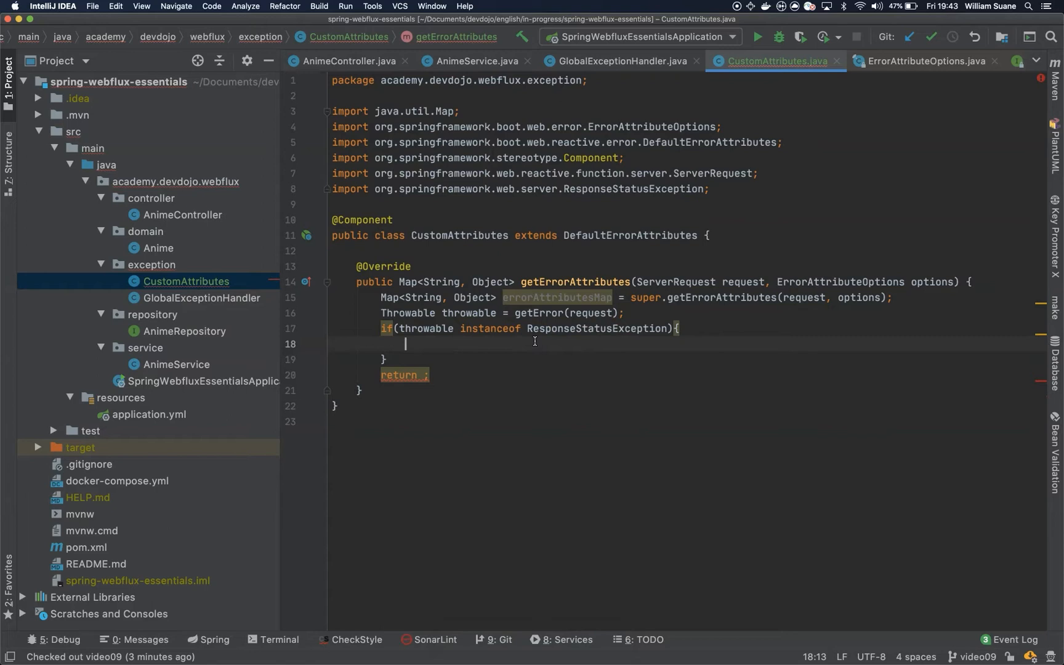
# Step: Inside the check, cast throwable to a ResponseStatusException variable ex and start using errorAttributesMap
pyautogui.write('(Res')
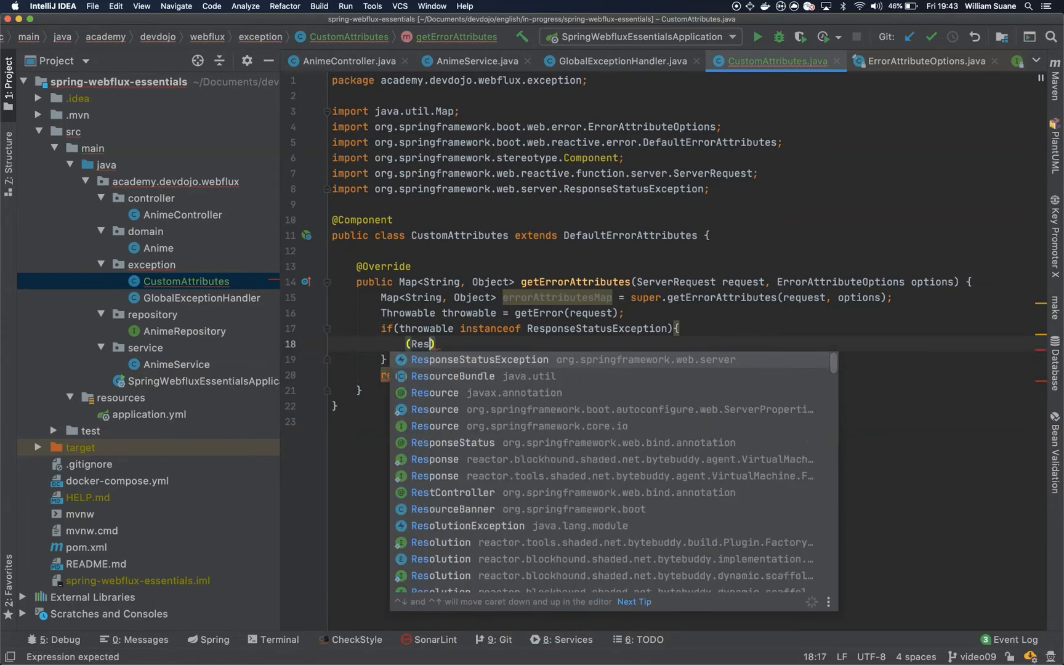
pyautogui.press('Enter')
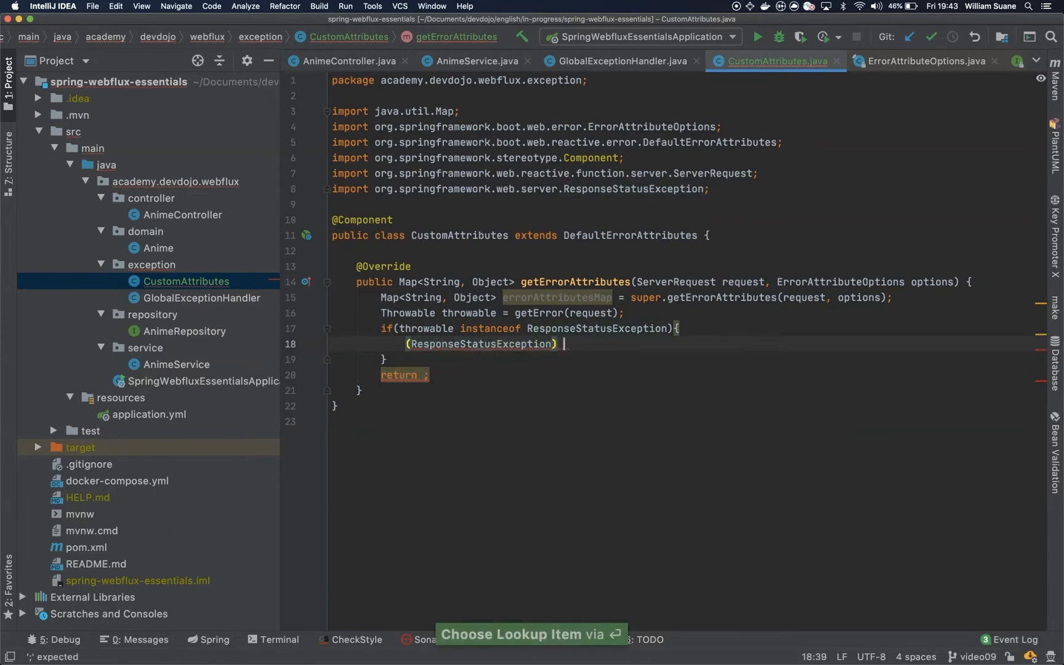
pyautogui.write('throwable;')
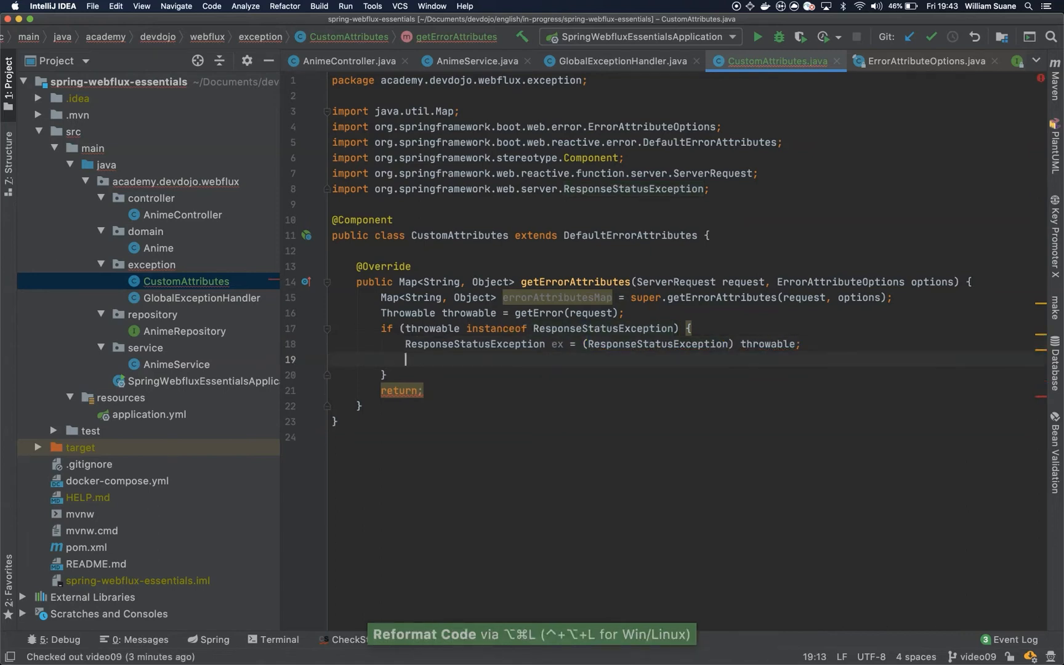
pyautogui.write('errorAttributesMap')
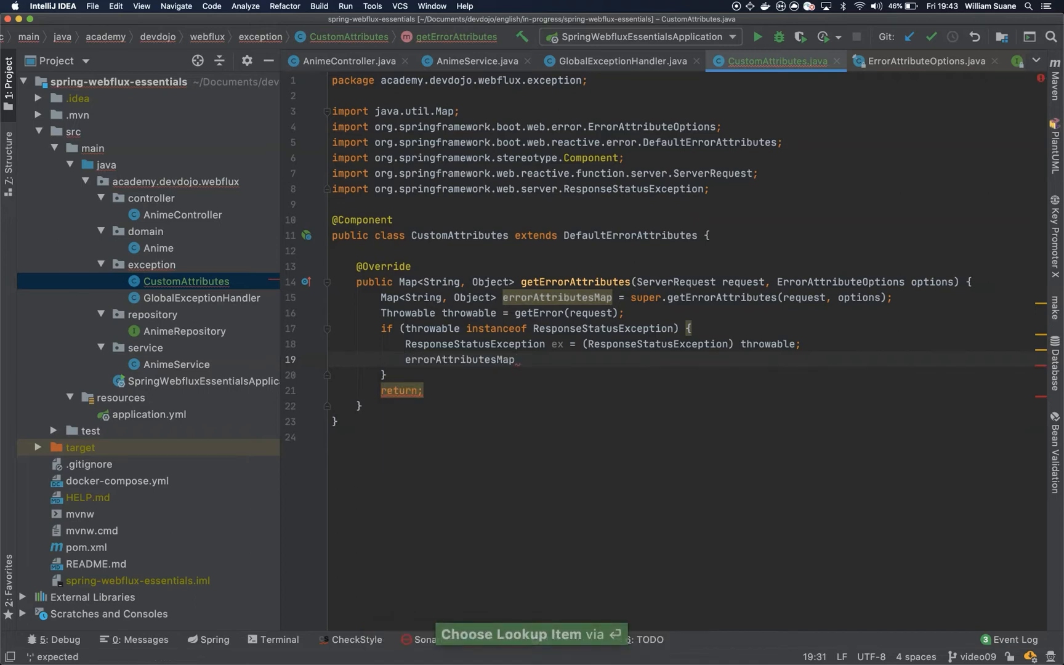
# Step: Put a "message" entry from ex.getMessage() into errorAttributesMap
pyautogui.press('Cmd+Tab')
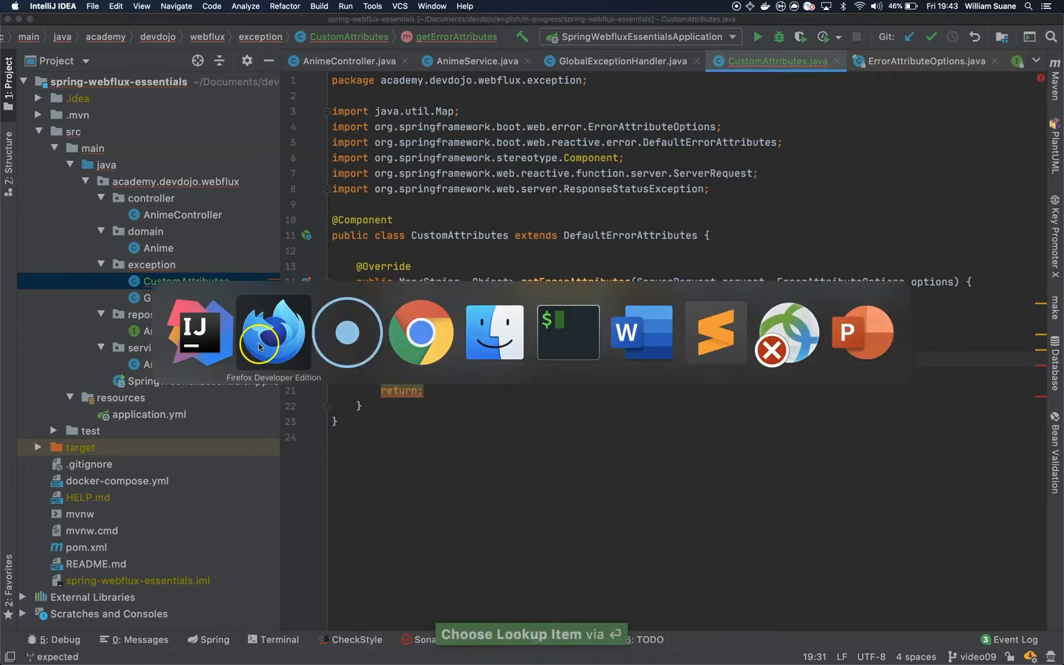
pyautogui.click(273, 333)
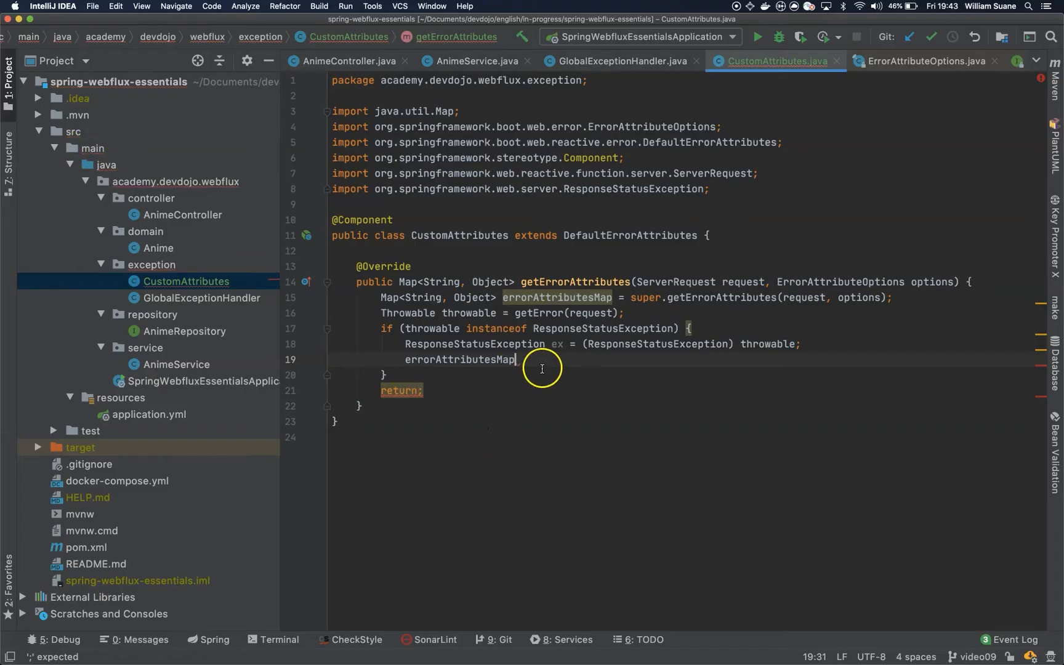
pyautogui.write('.s')
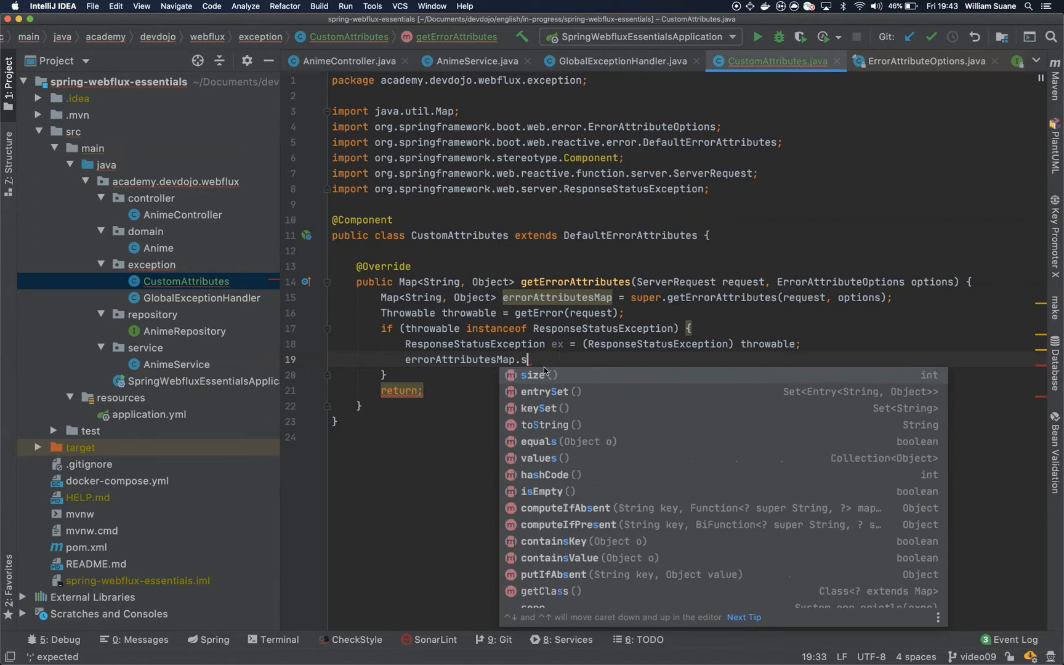
pyautogui.write('put("message", ex.getMessage());')
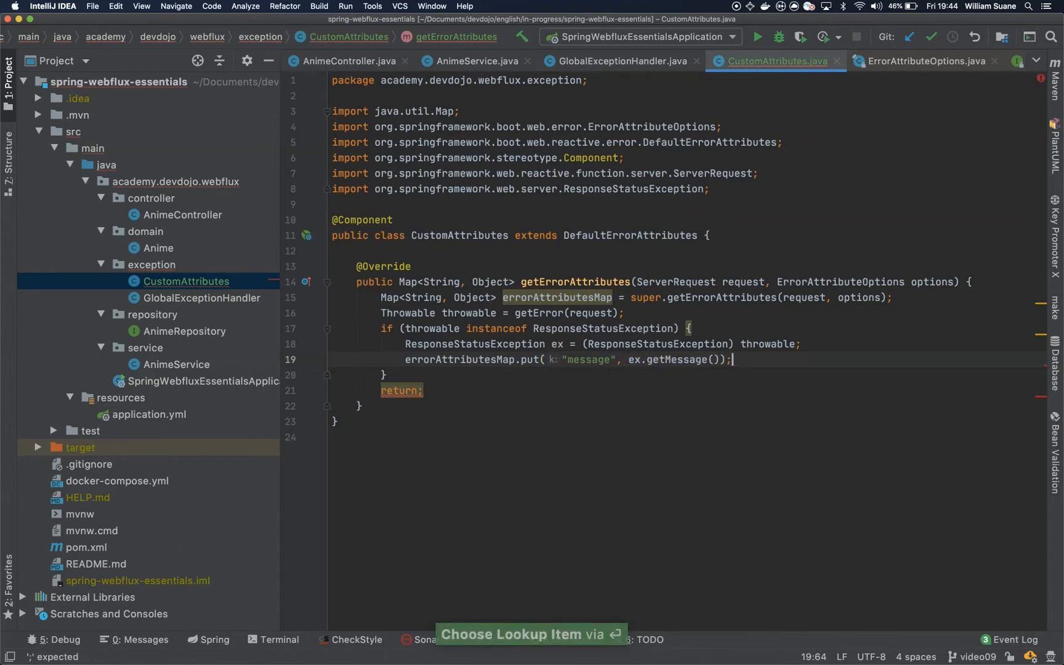
pyautogui.write('e')
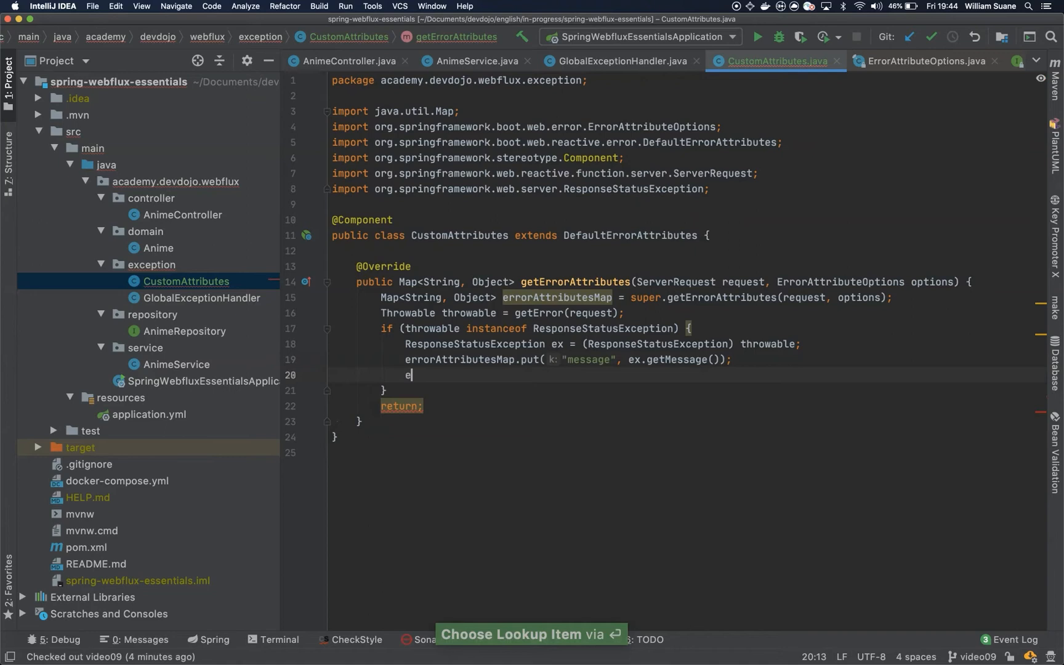
# Step: Put a "developerMessage" entry "A ResponseStatusException Happened" into errorAttributesMap
pyautogui.write('rrorAttributesMap.pit')
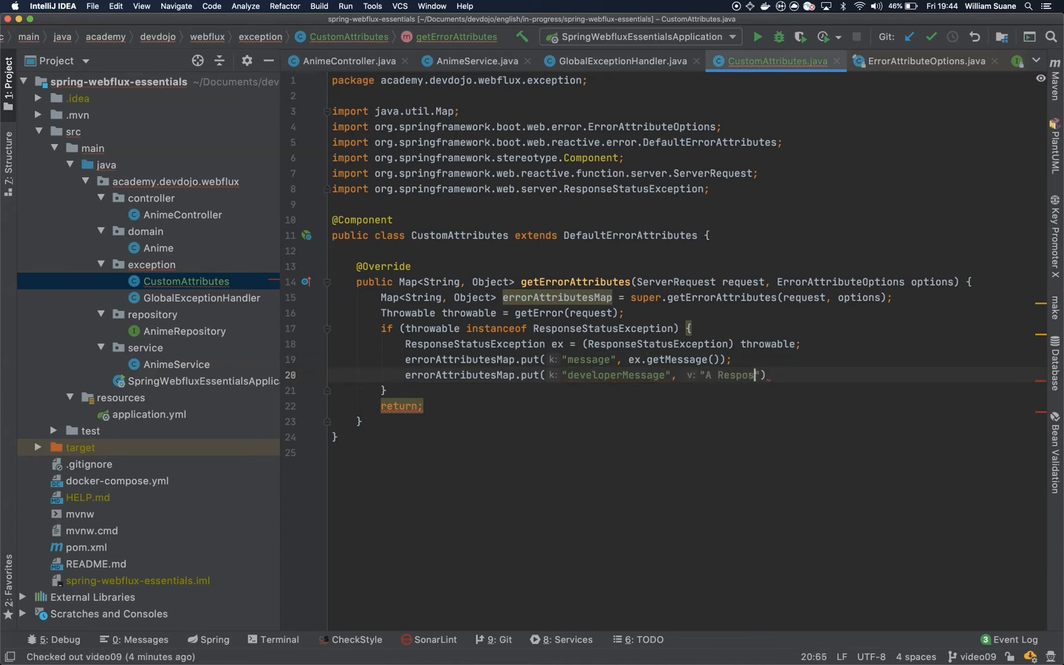
pyautogui.write('ResposeStatusException')
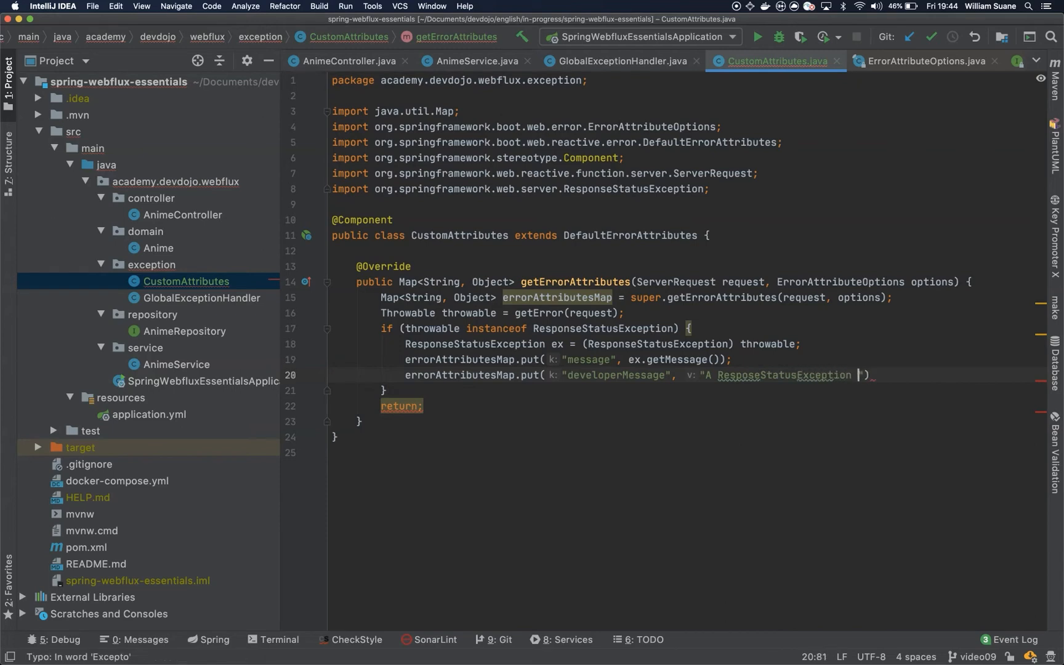
pyautogui.write('Happened')
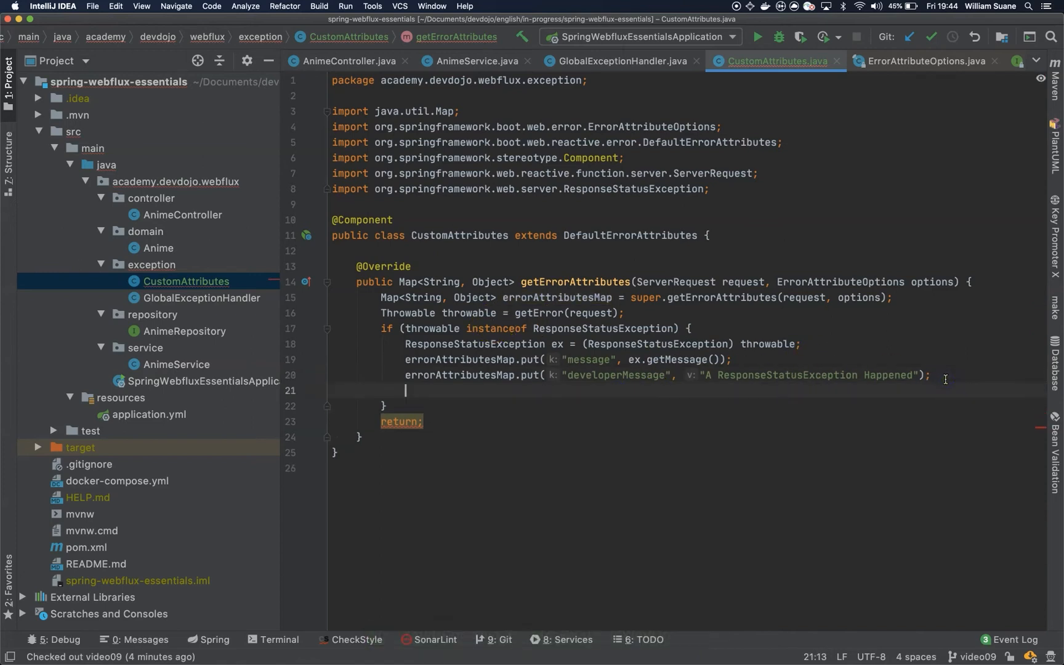
# Step: Return errorAttributesMap inside the if block and at the end of the method
pyautogui.write('return errorAttributesMap;')
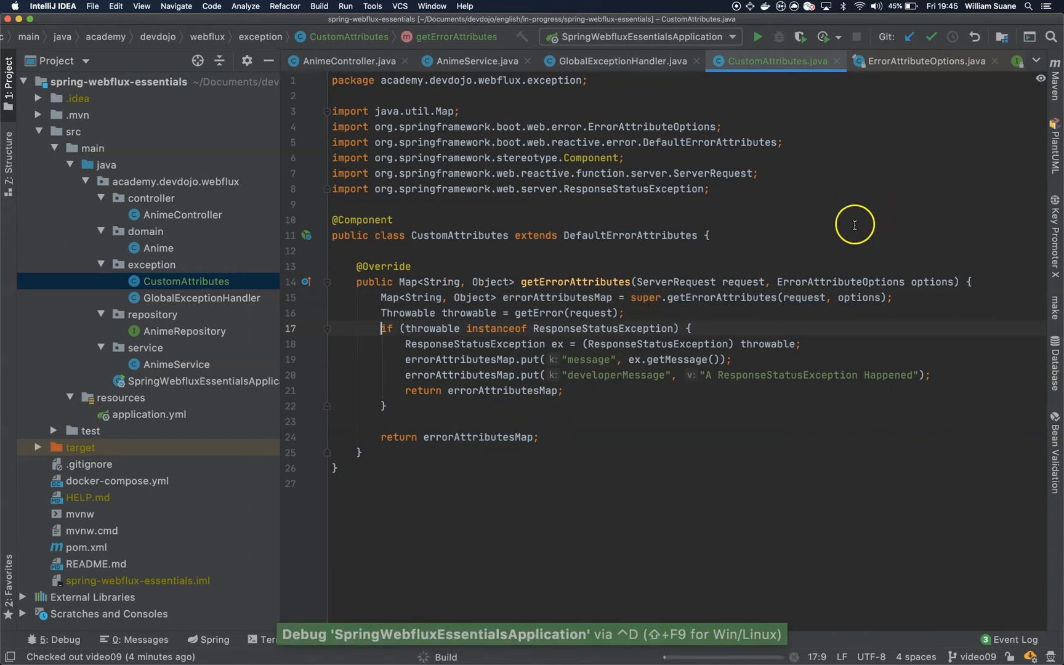
# Step: Relaunch SpringWebfluxEssentialsApplication in debug on port 8080 and switch to Firefox
pyautogui.click(800, 37)
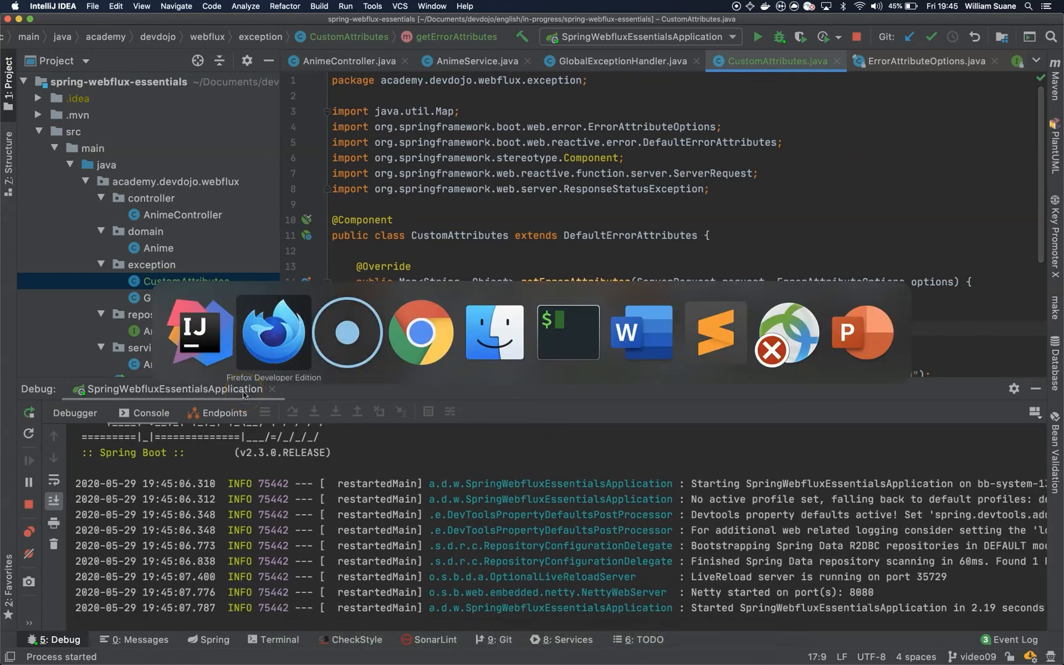
pyautogui.click(273, 332)
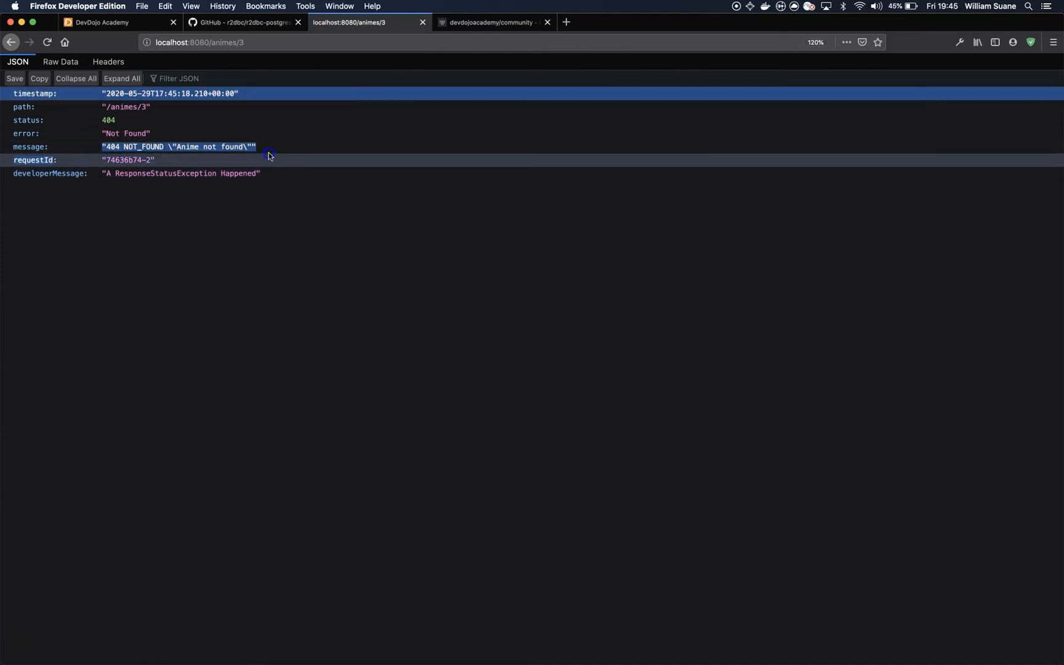
# Step: Inspect the /animes/3 404 JSON's message "404 NOT_FOUND" and developerMessage fields
pyautogui.click(179, 146)
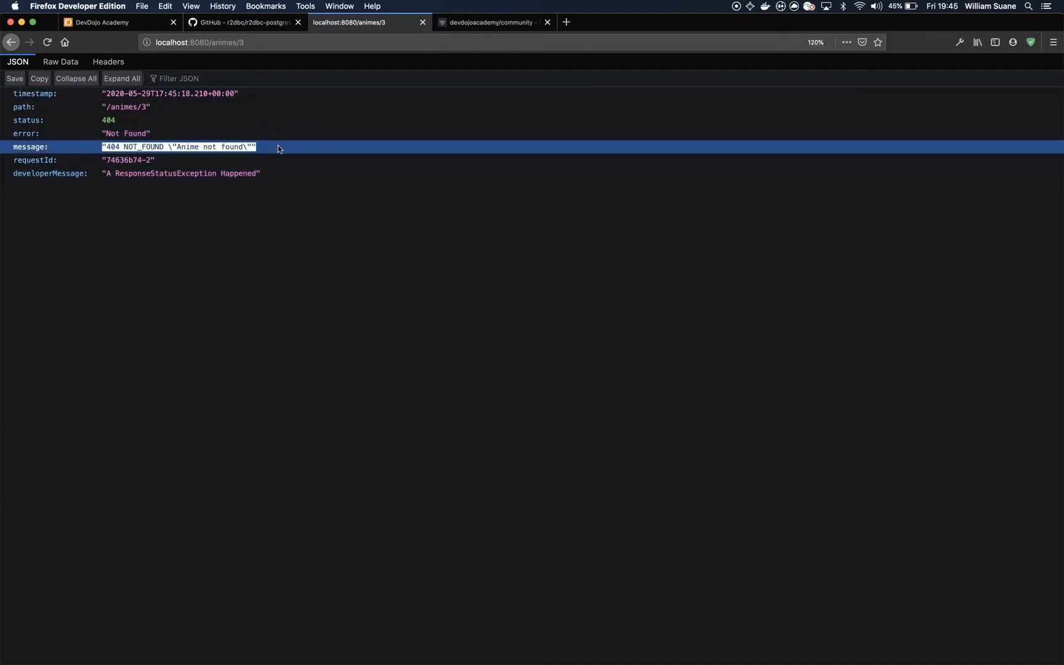